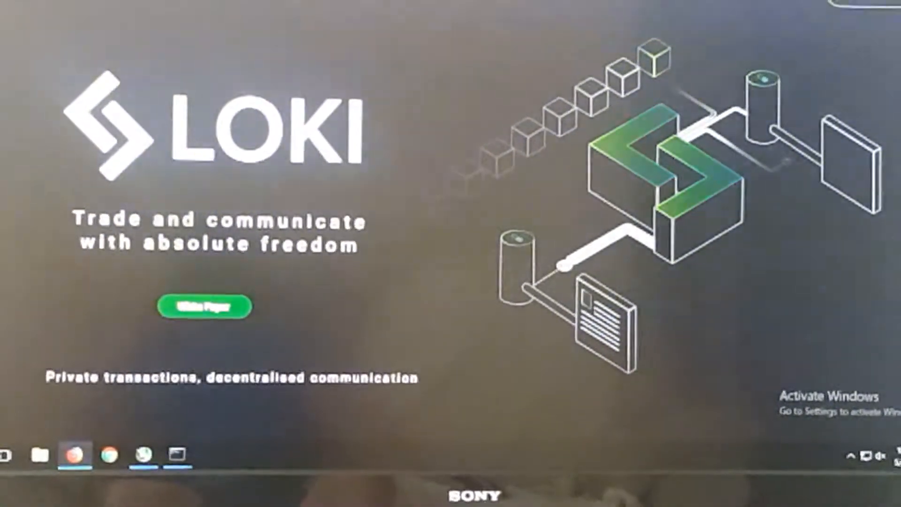
Step: Scroll down the Loki homepage toward the Loki is About Freedom section
scroll(down, 3)
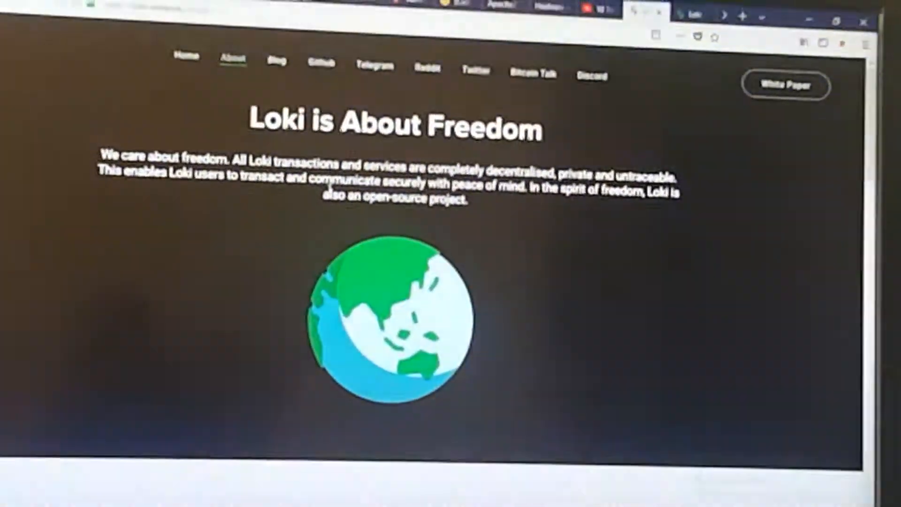
Step: Scroll down the About page past Decentralised until the Private and Untraceable sections show
scroll(down, 3)
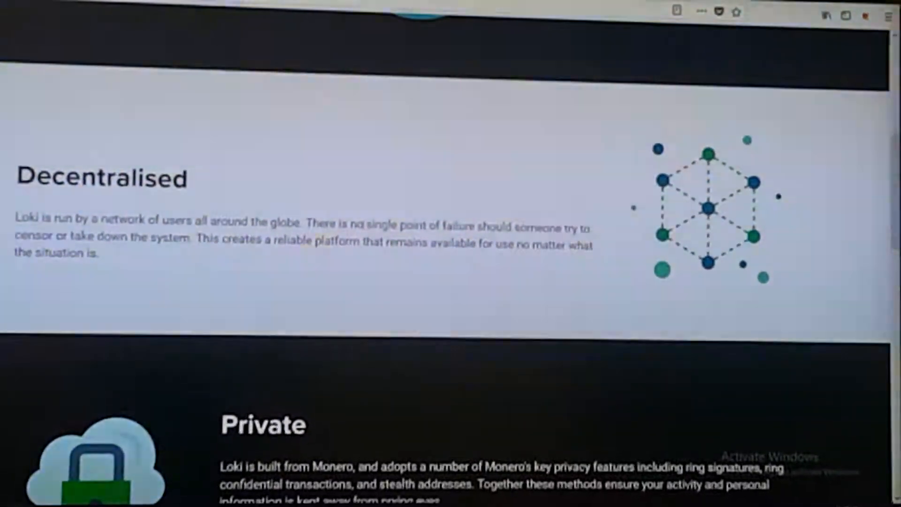
scroll(down, 3)
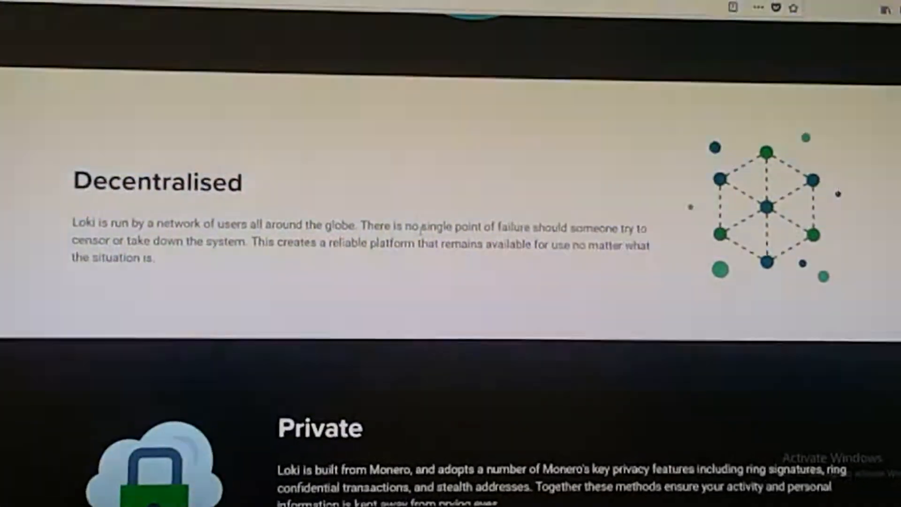
scroll(down, 3)
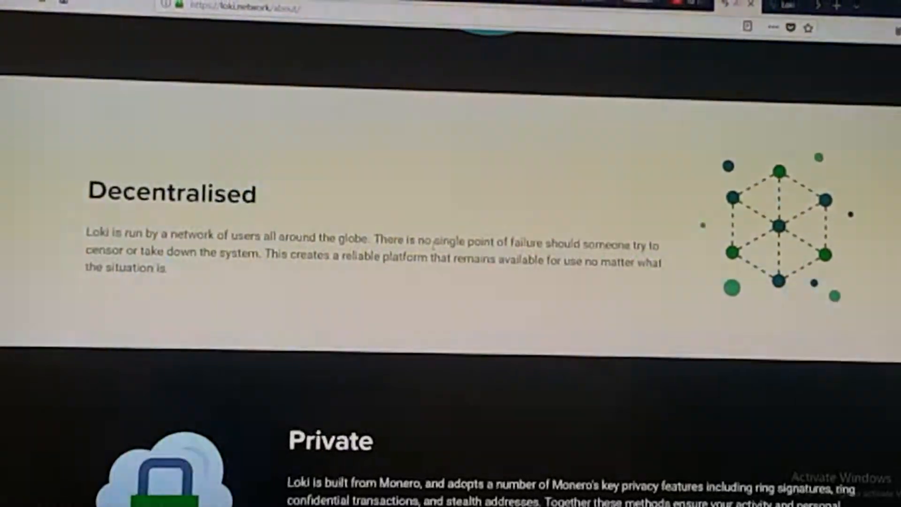
scroll(down, 3)
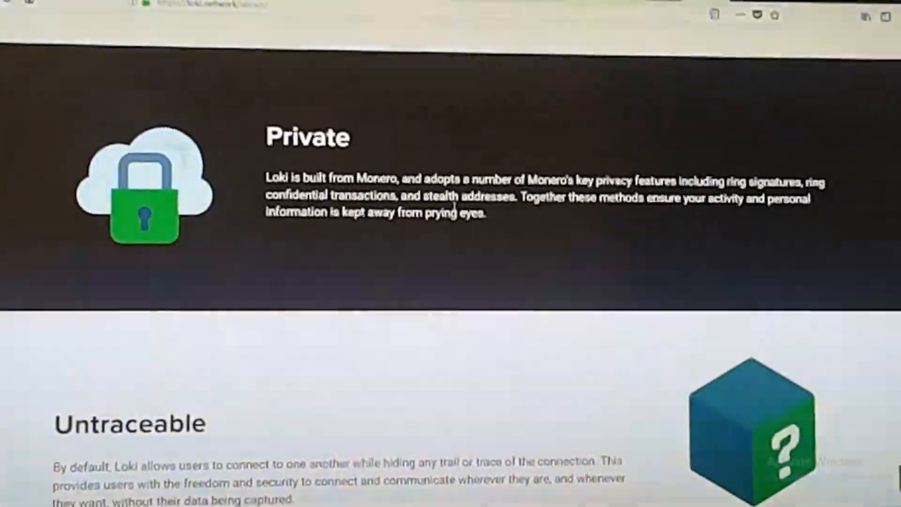
Step: Highlight part of the Untraceable paragraph, view the Open-Source section, then scroll back up toward home
scroll(down, 3)
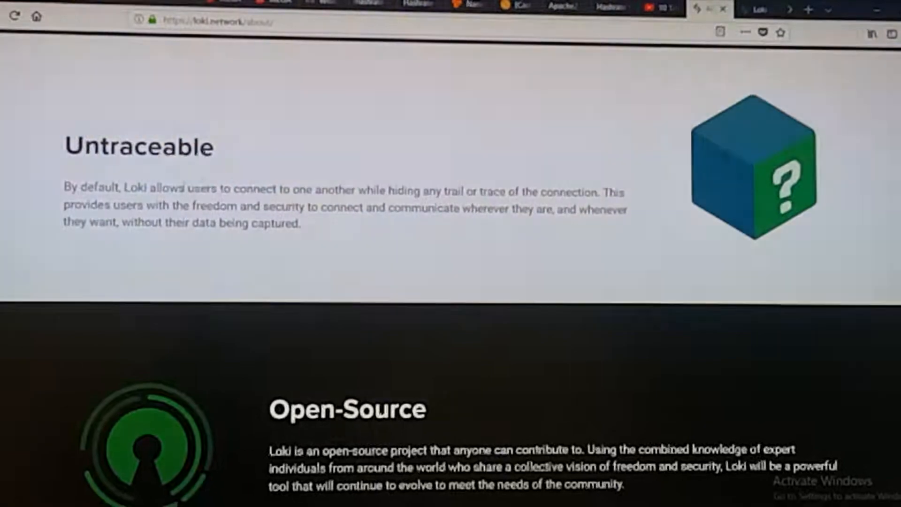
drag(178, 186, 287, 203)
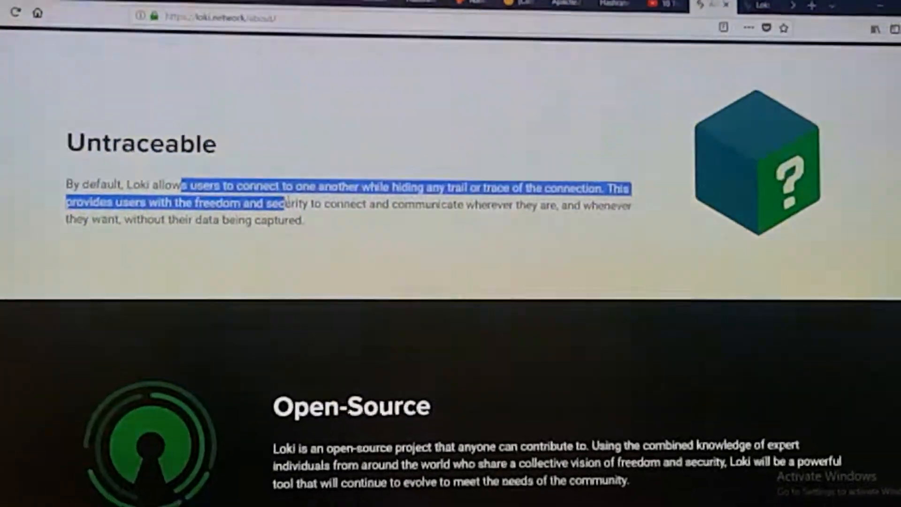
scroll(down, 3)
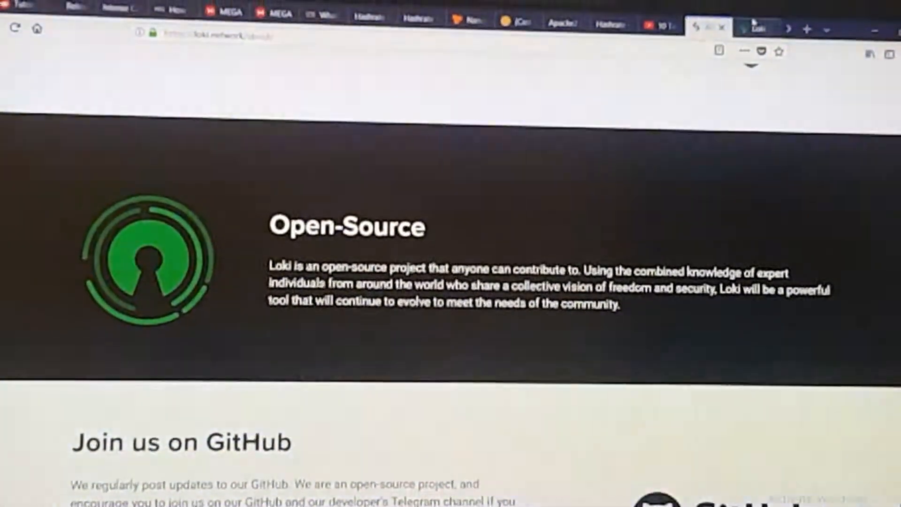
scroll(up, 3)
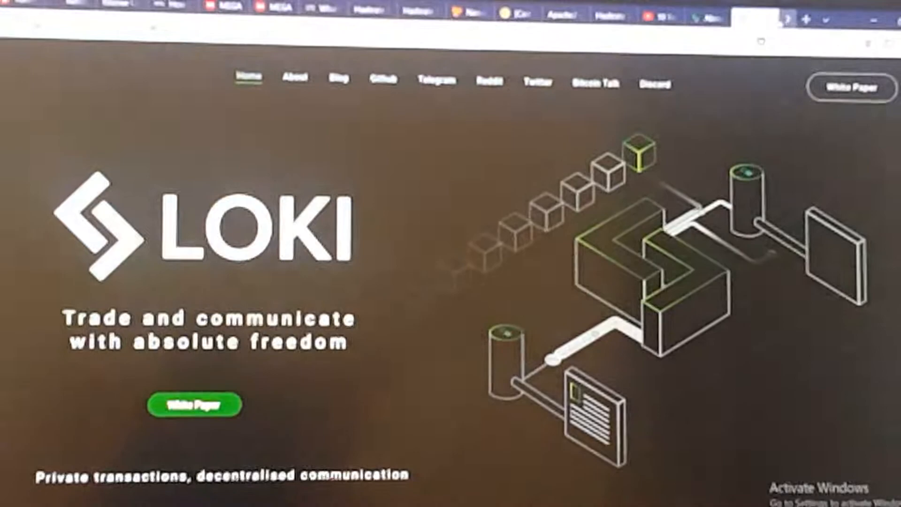